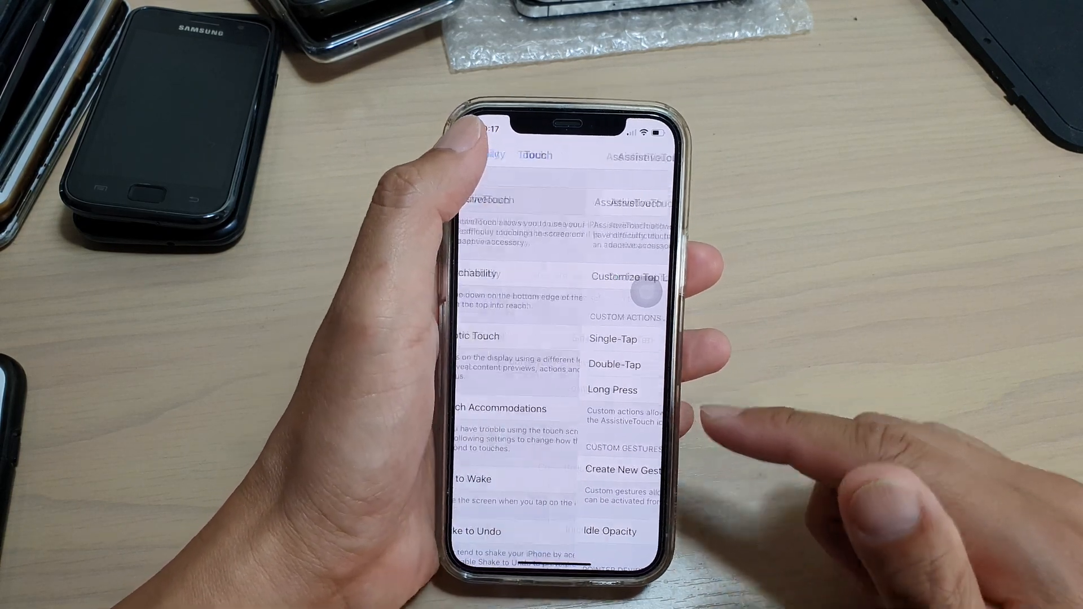
Step: Leave Settings for the iPhone home screen with AssistiveTouch active
left_click(477, 138)
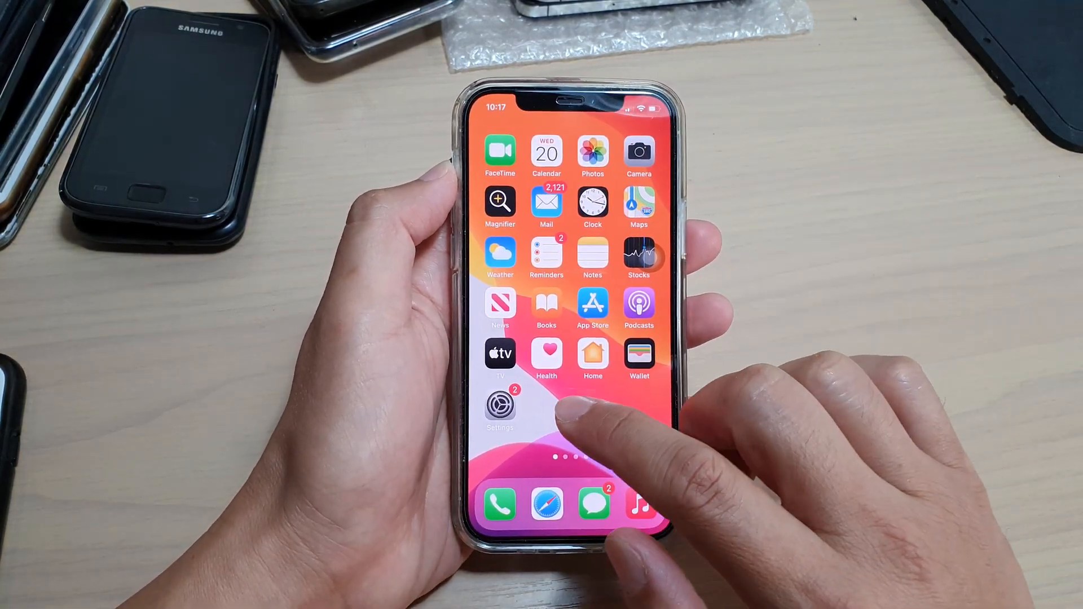
Step: Launch Settings and navigate through Accessibility and Touch to AssistiveTouch
left_click(499, 406)
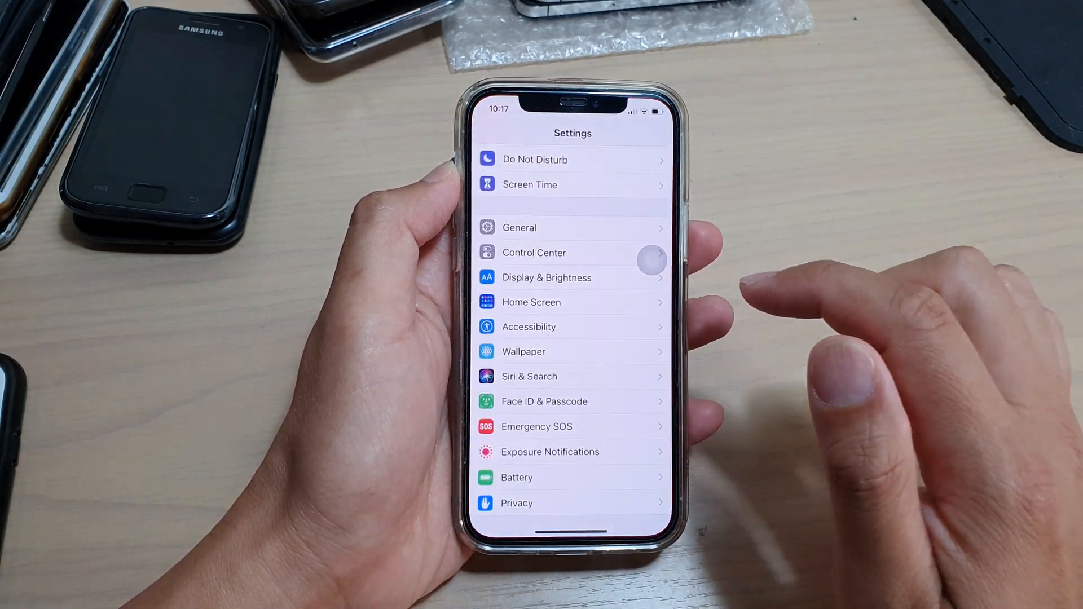
scroll("down", 3)
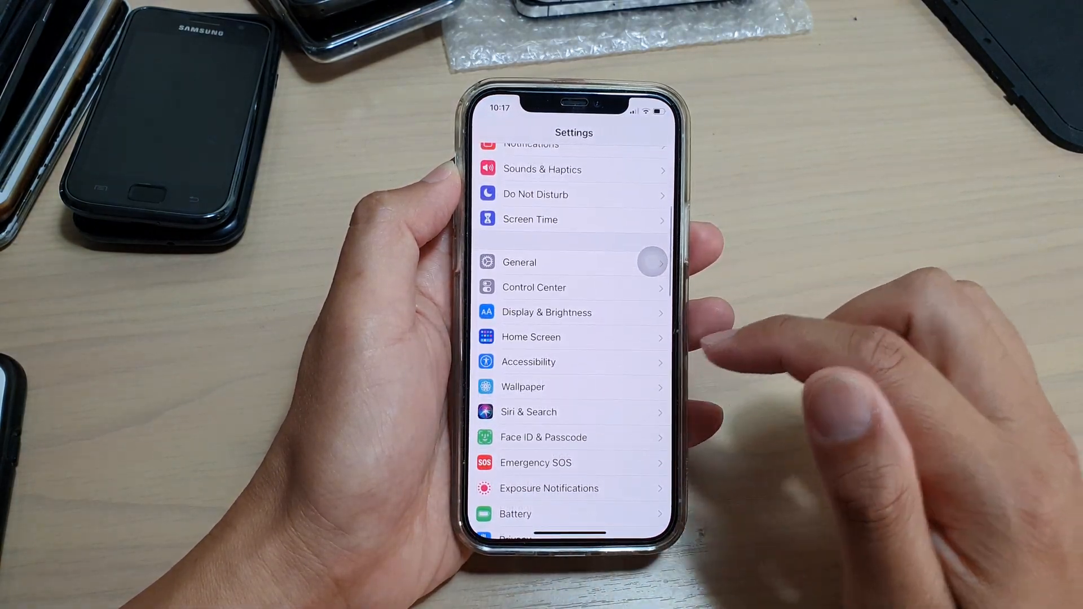
left_click(529, 362)
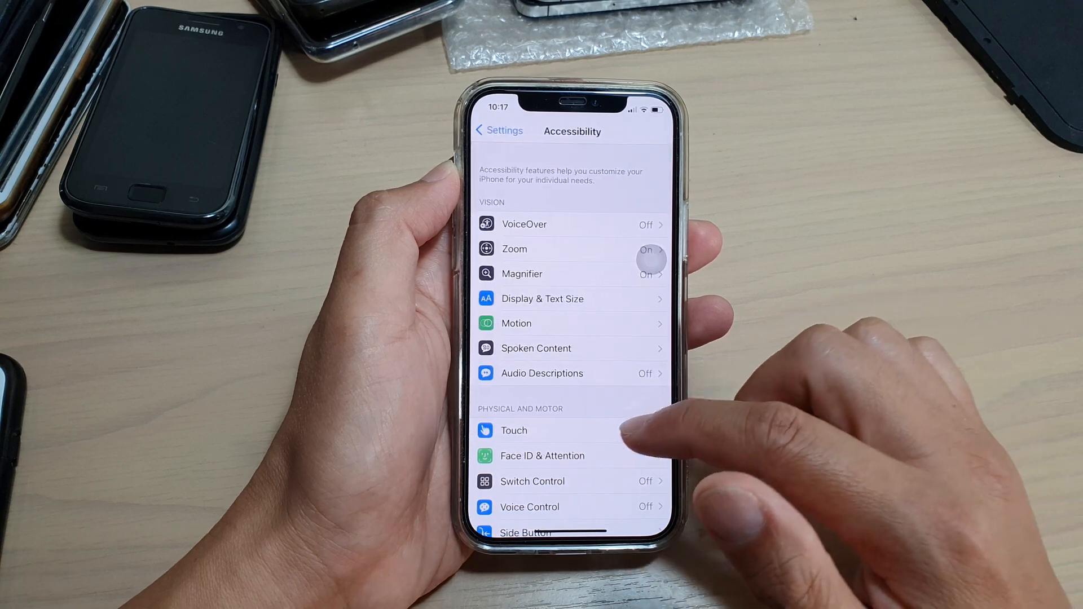
scroll("down", 3)
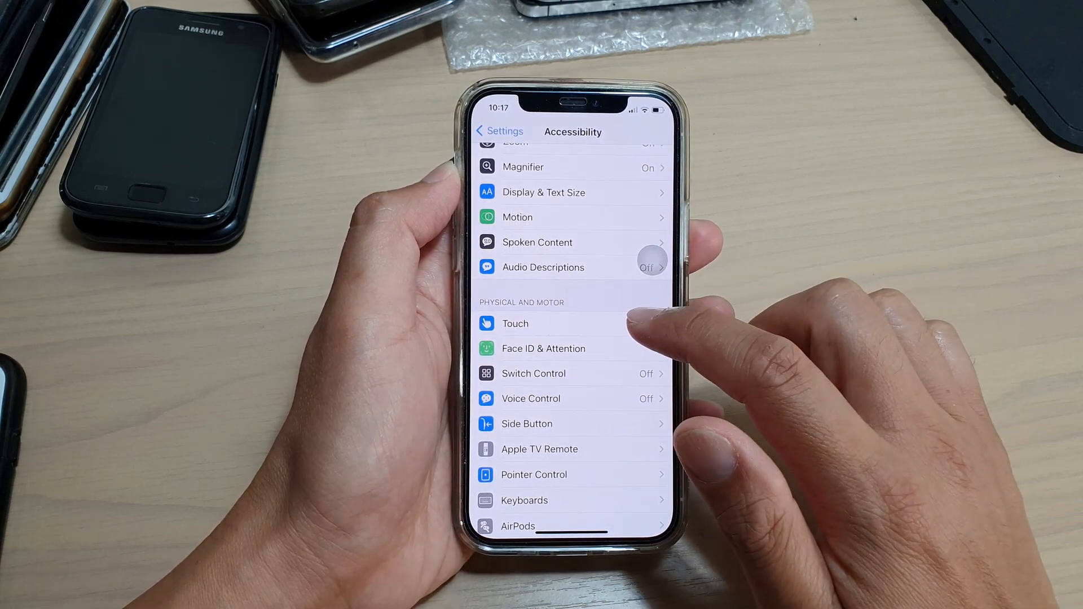
left_click(514, 323)
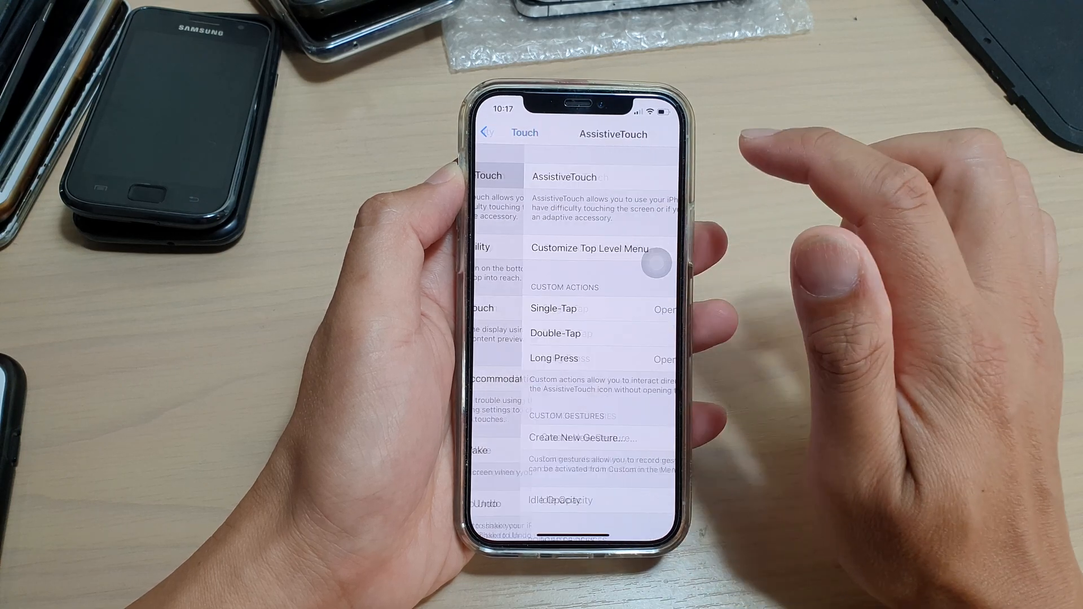
Step: Open the Single-Tap action list and browse down to the Shortcuts section
left_click(653, 178)
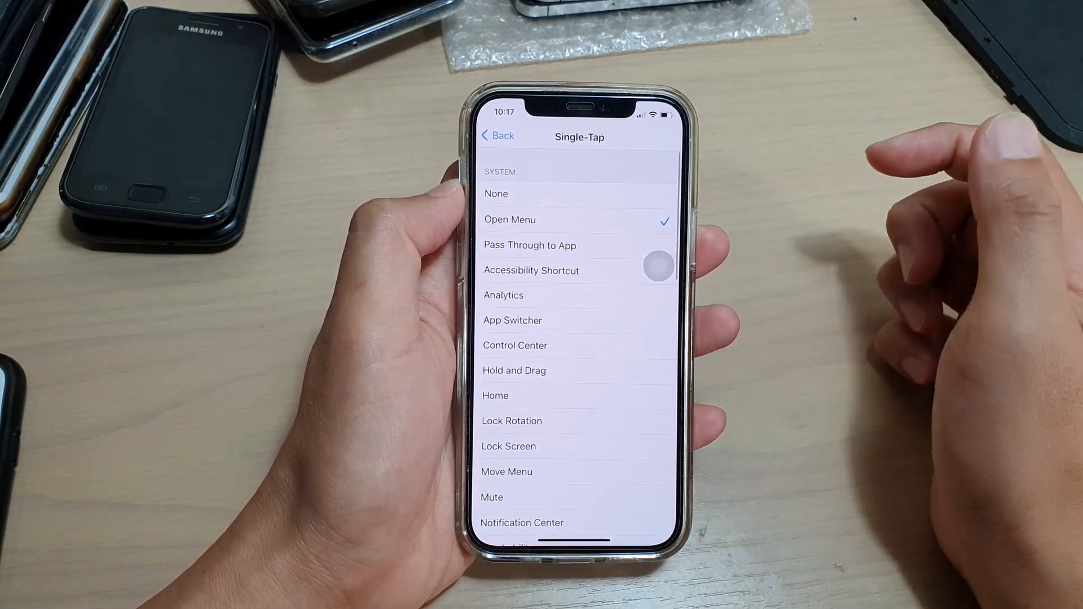
scroll("down", 3)
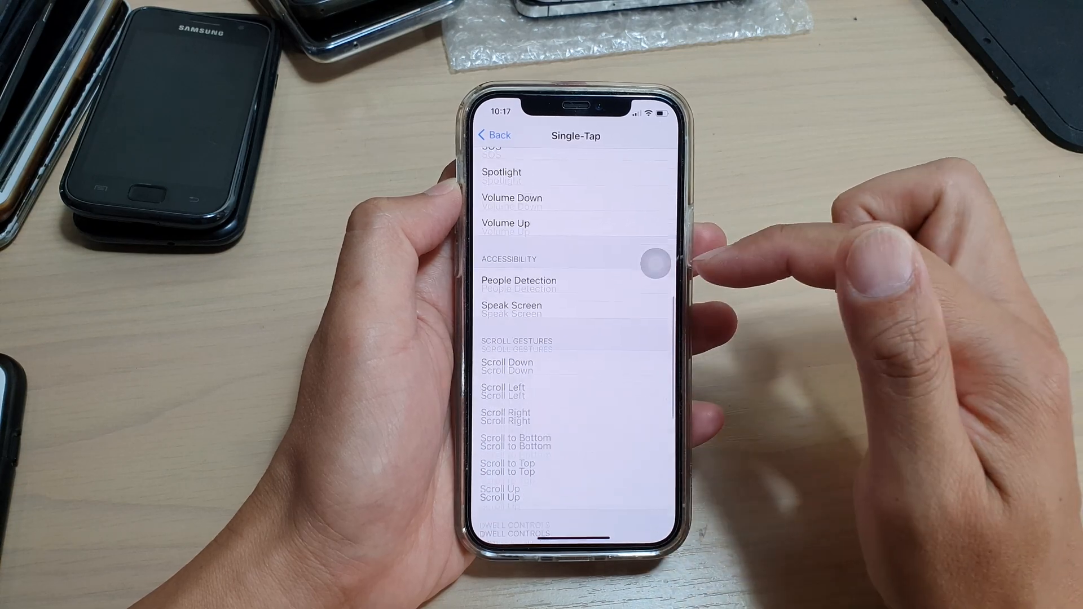
scroll("down", 3)
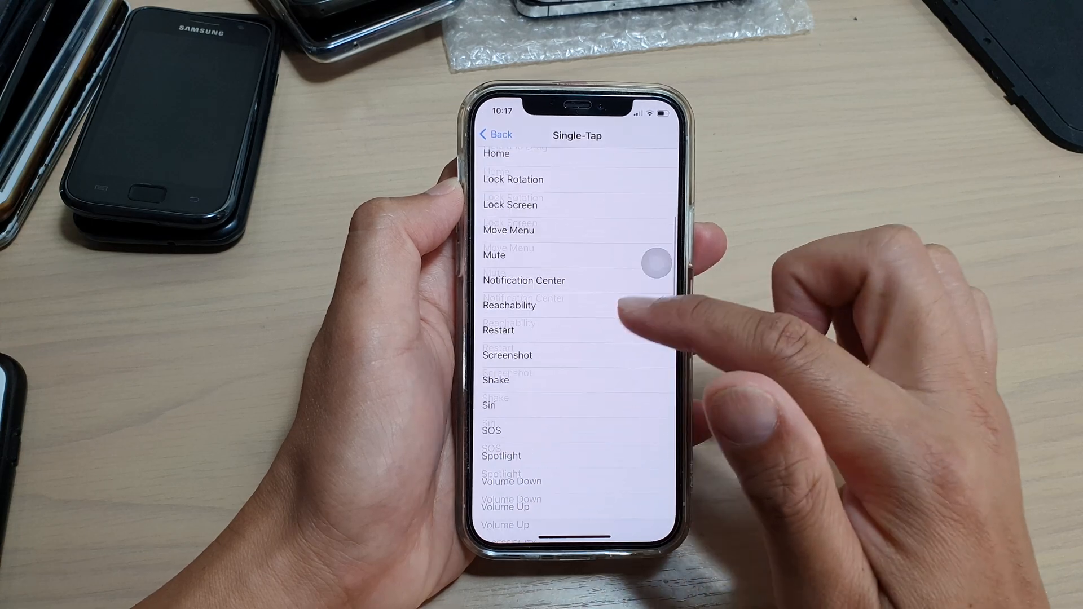
scroll("down", 3)
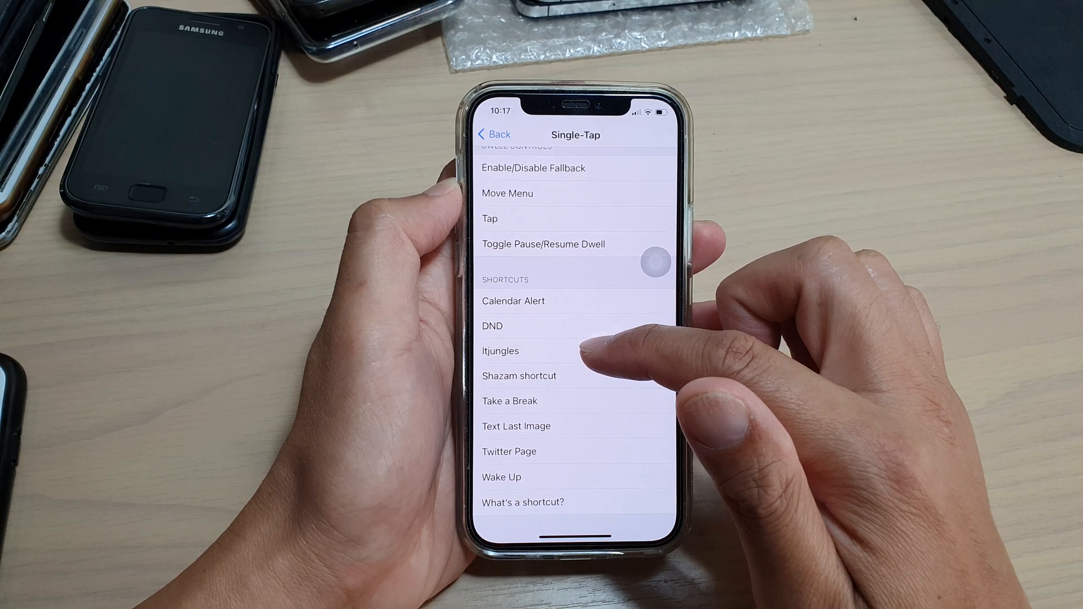
Step: Return to the top of the Single-Tap list and select Home
left_click(501, 351)
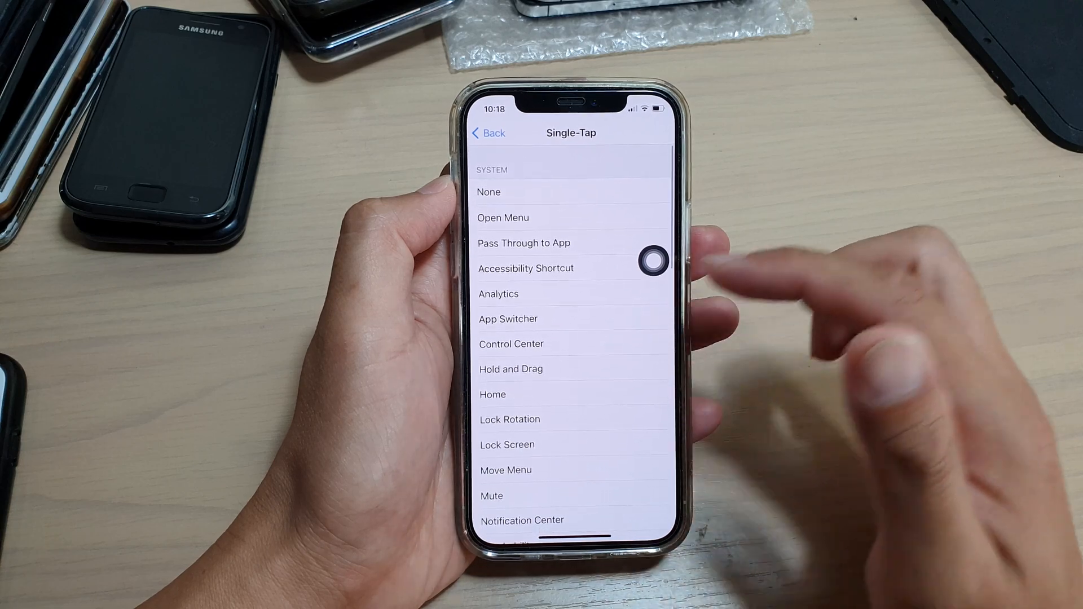
left_click(492, 391)
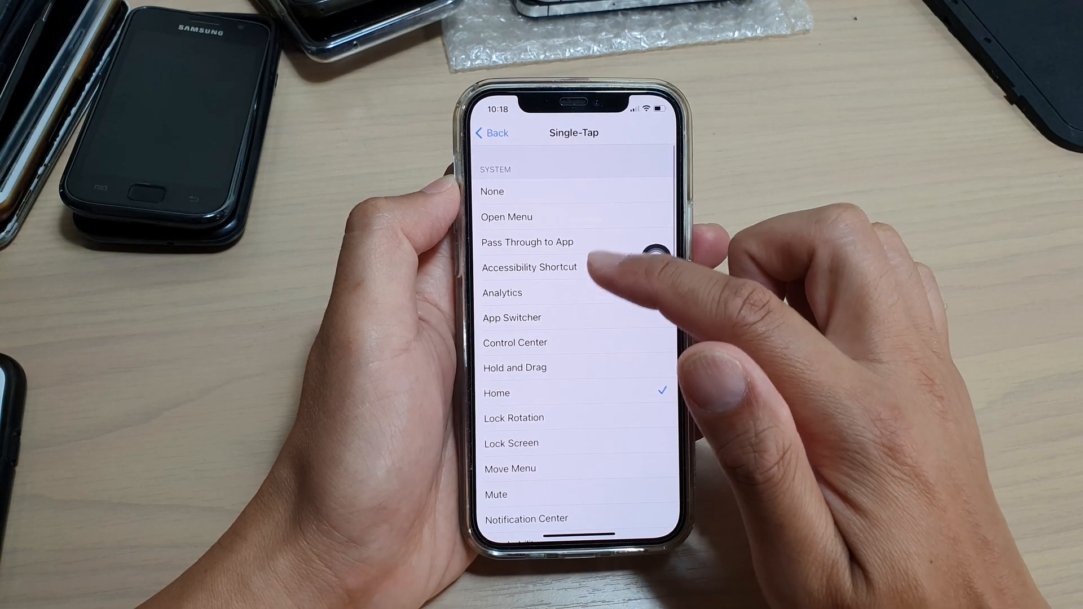
scroll("down", 3)
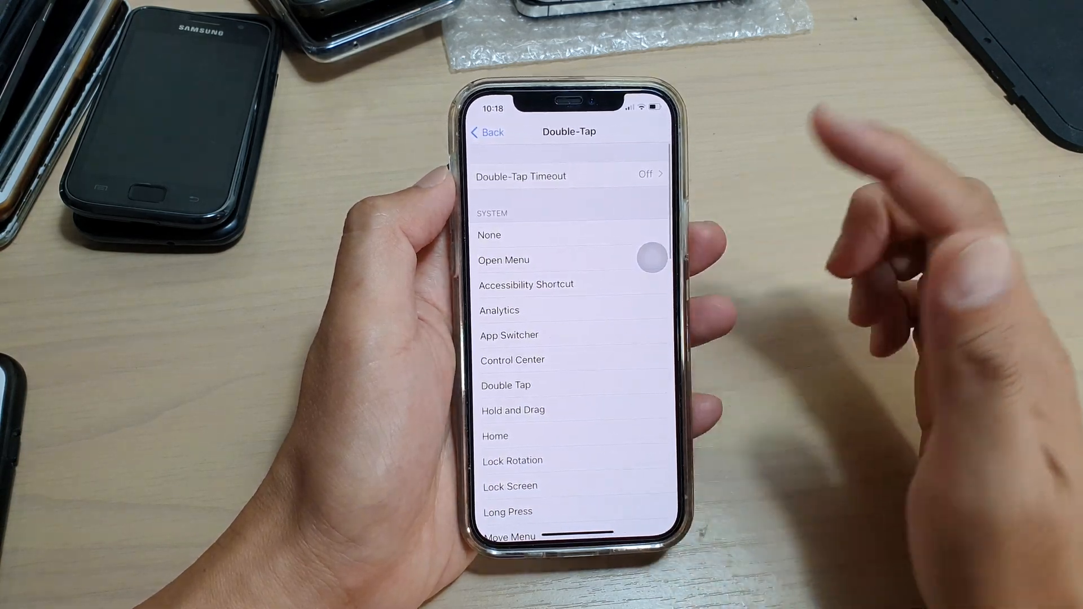
Step: Open Double-Tap and reduce its timeout to 0.25 seconds
left_click(503, 259)
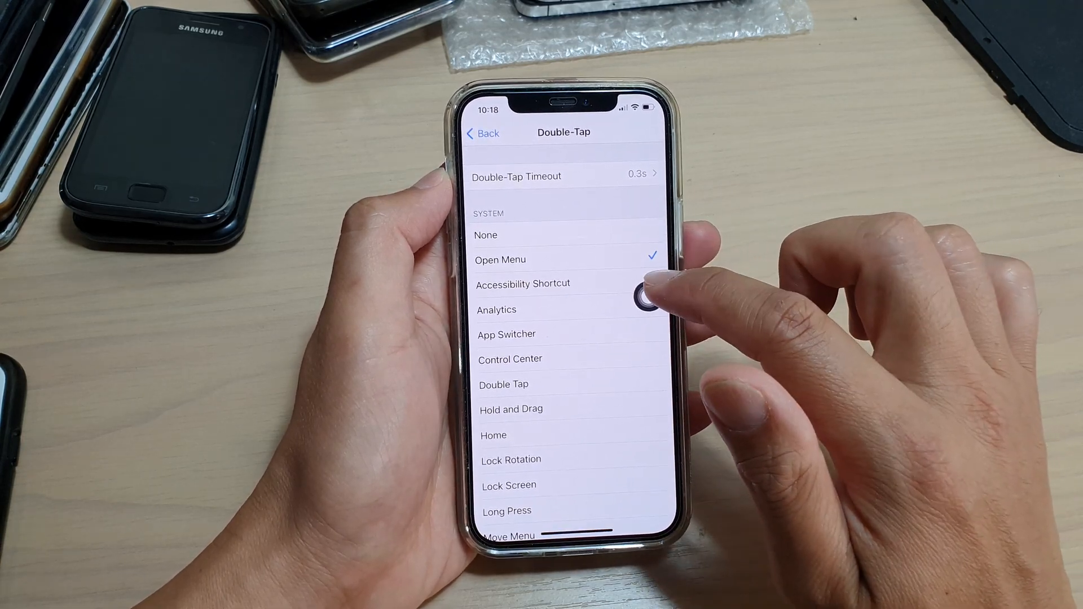
left_click(636, 293)
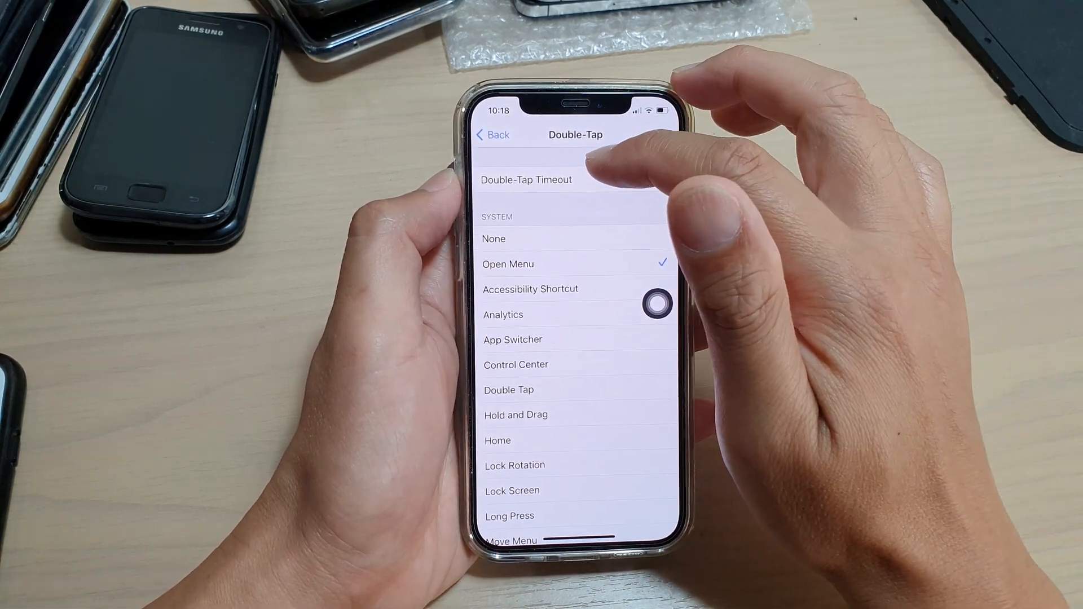
left_click(526, 179)
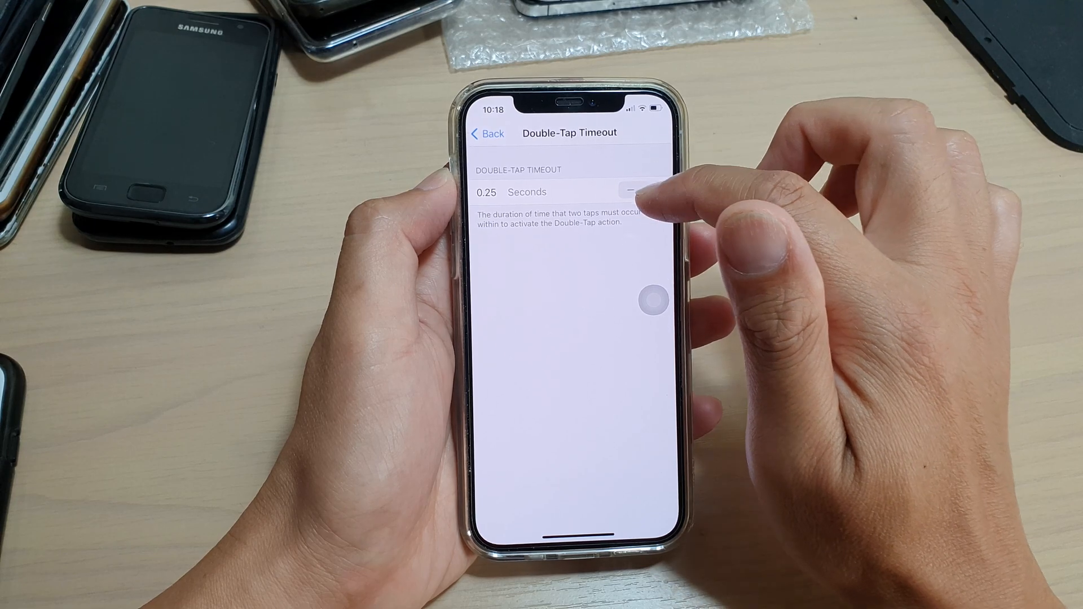
left_click(632, 191)
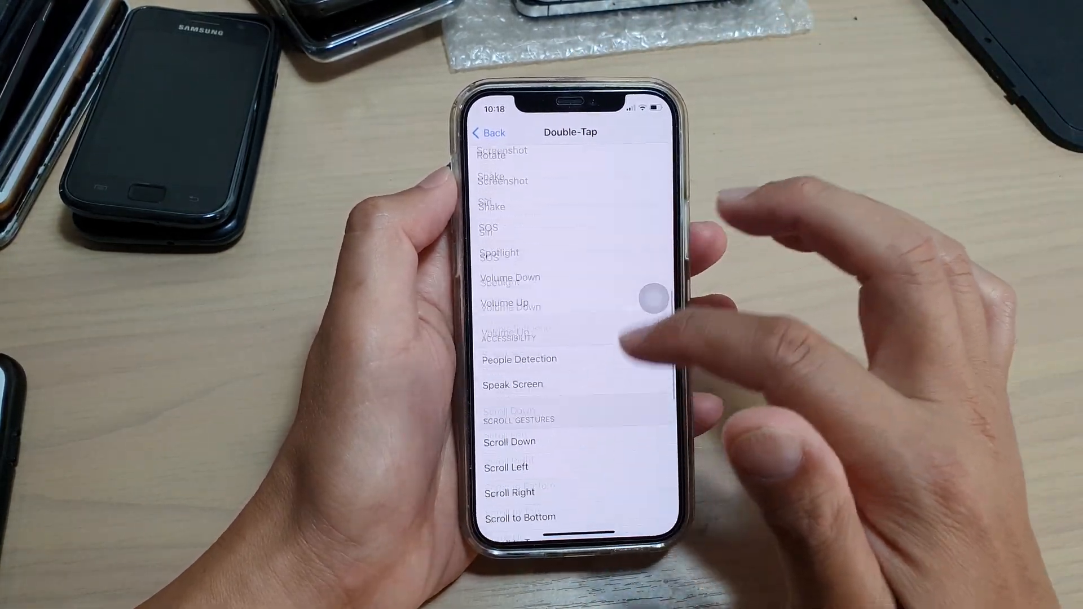
Step: Open the Long Press choices, select None, then select Control Center
left_click(487, 133)
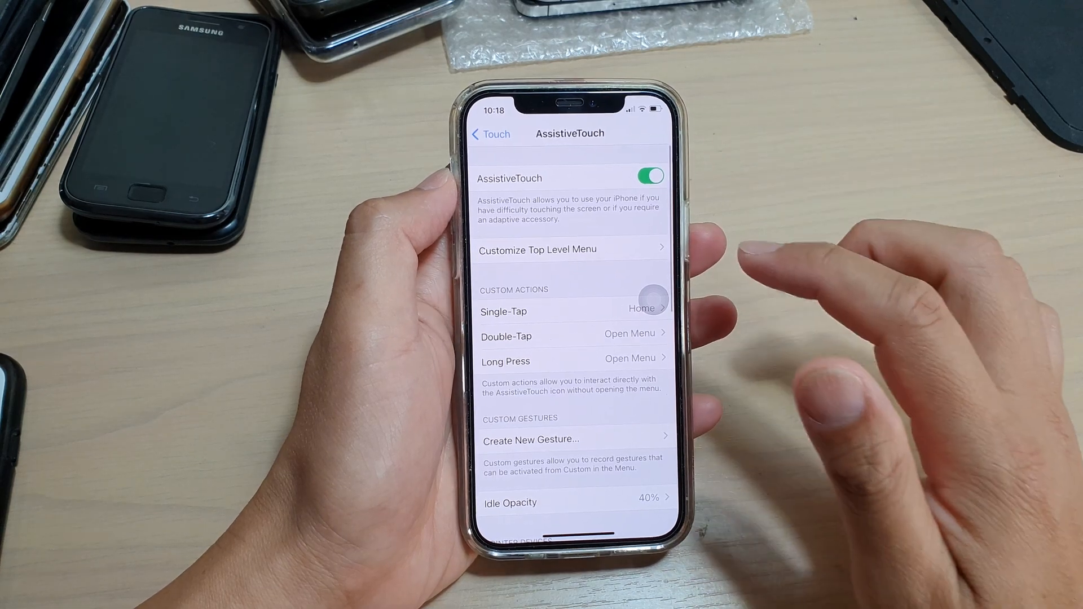
left_click(505, 361)
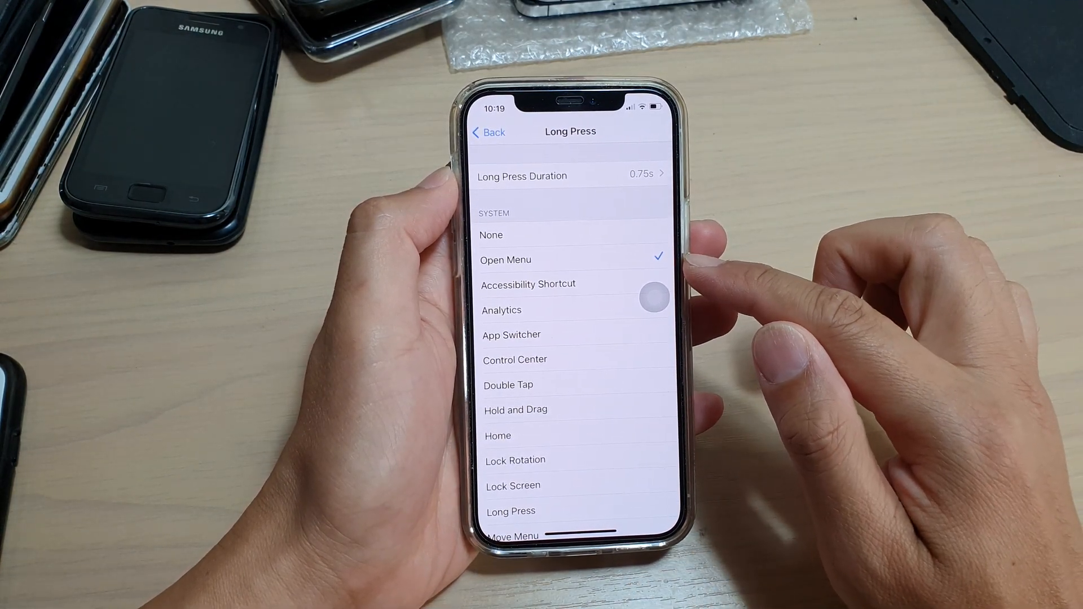
left_click(491, 235)
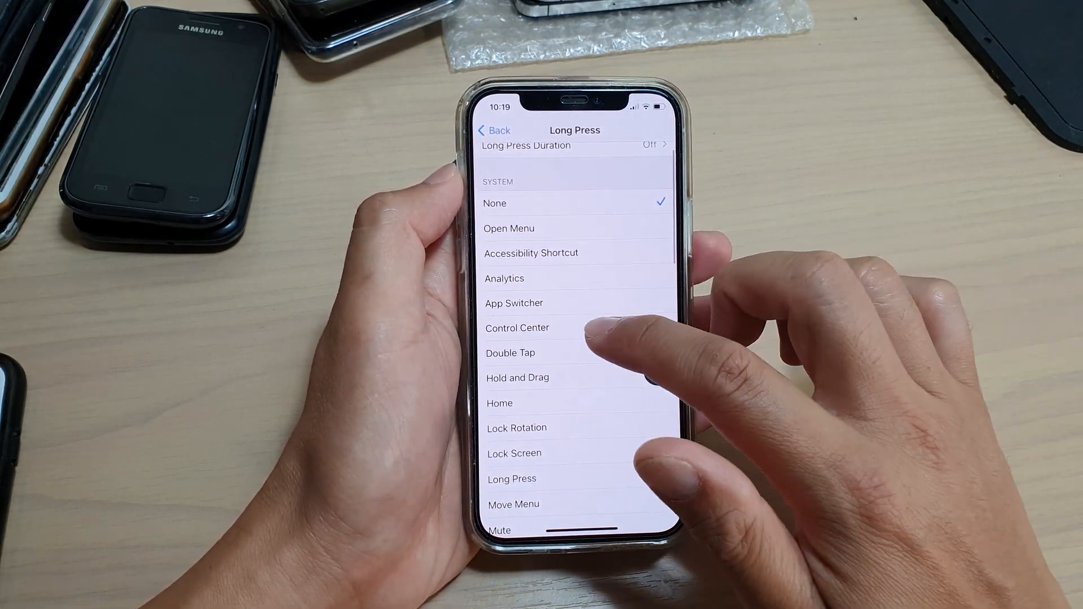
left_click(514, 327)
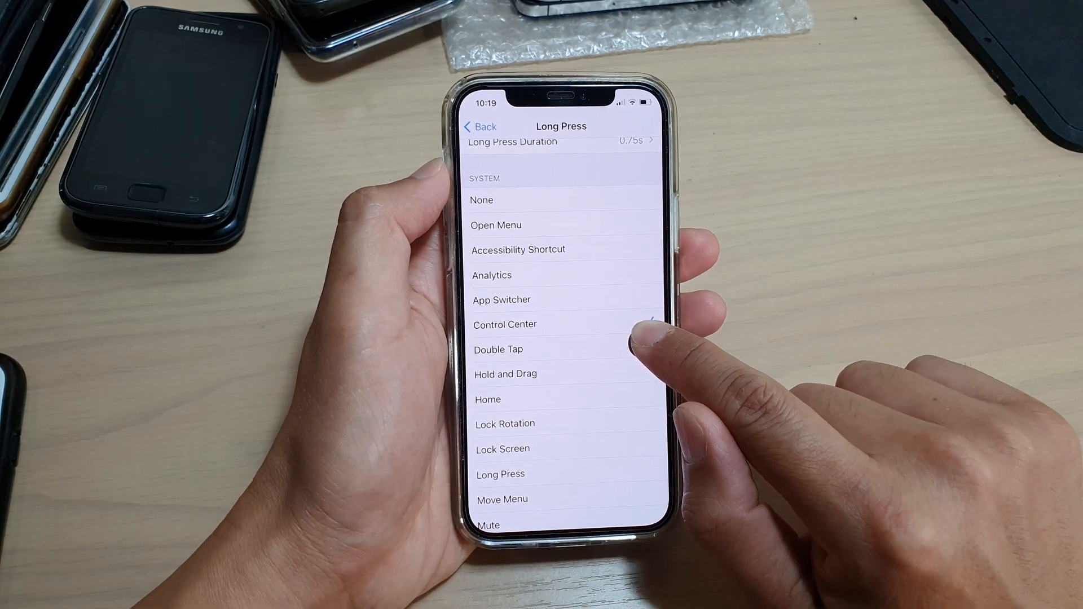
left_click(505, 324)
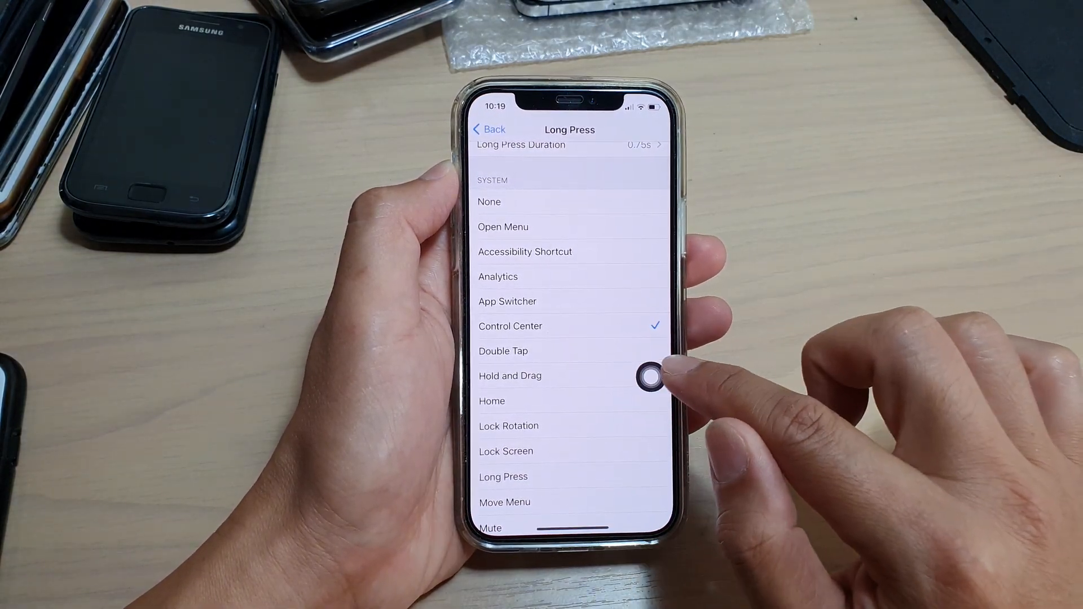
left_click(646, 375)
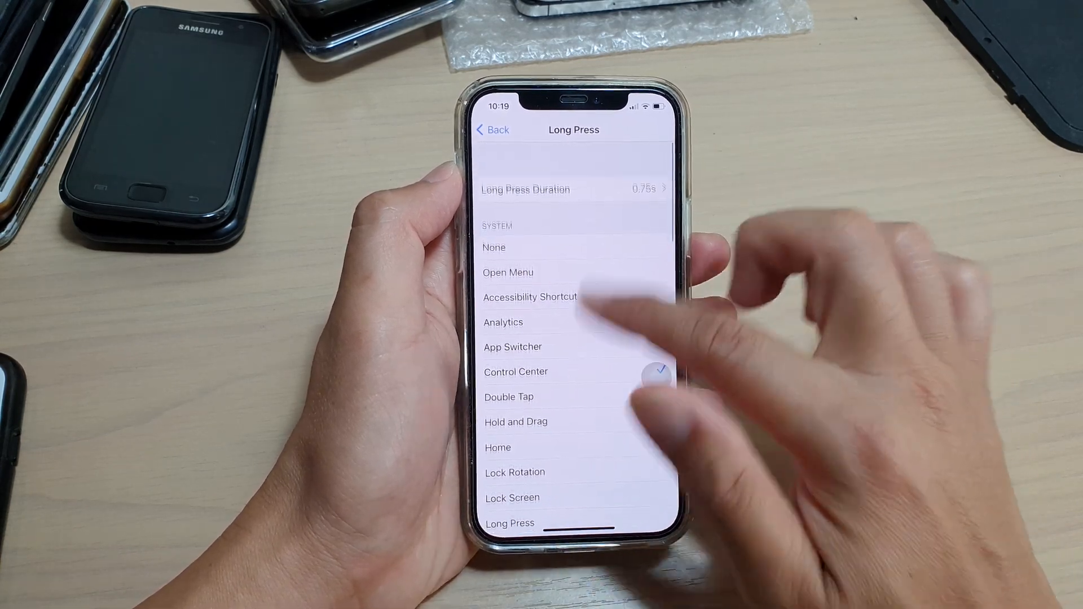
Step: Switch the Long Press action to Volume Down and browse the remaining options
scroll("down", 3)
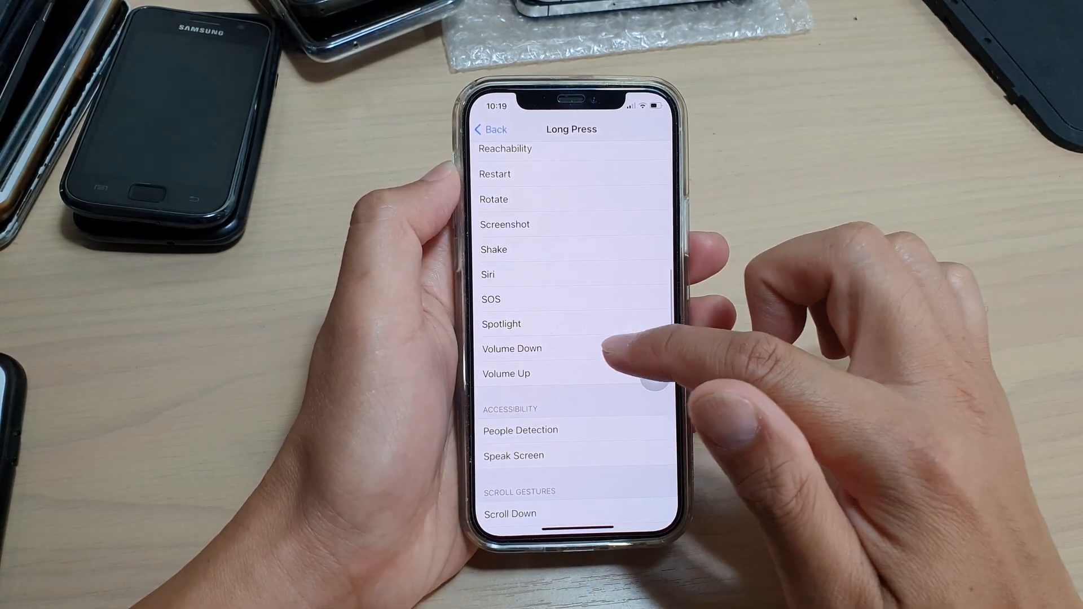
left_click(511, 349)
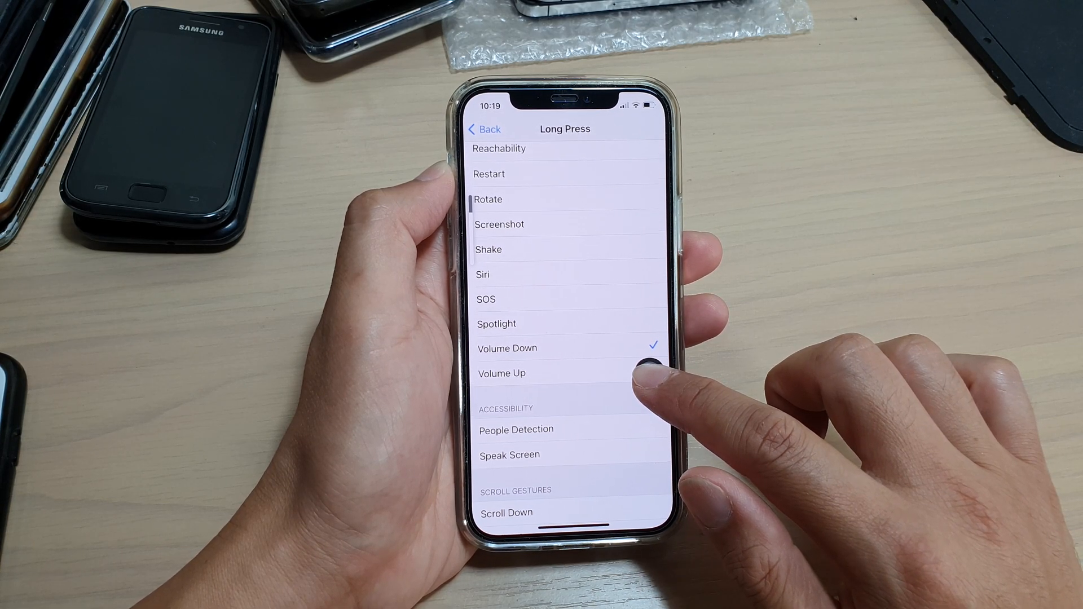
scroll("down", 3)
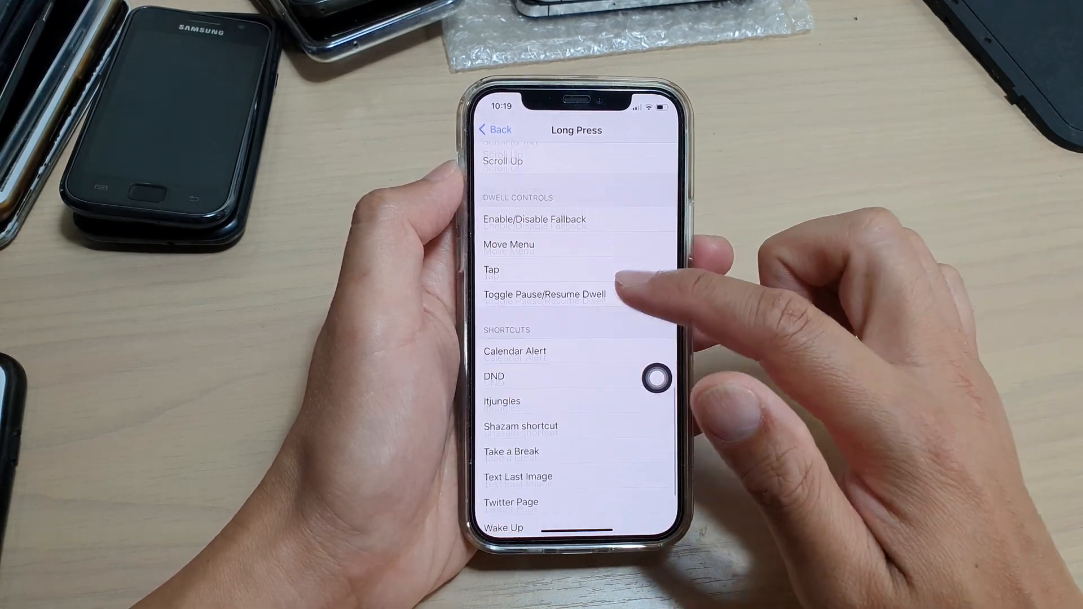